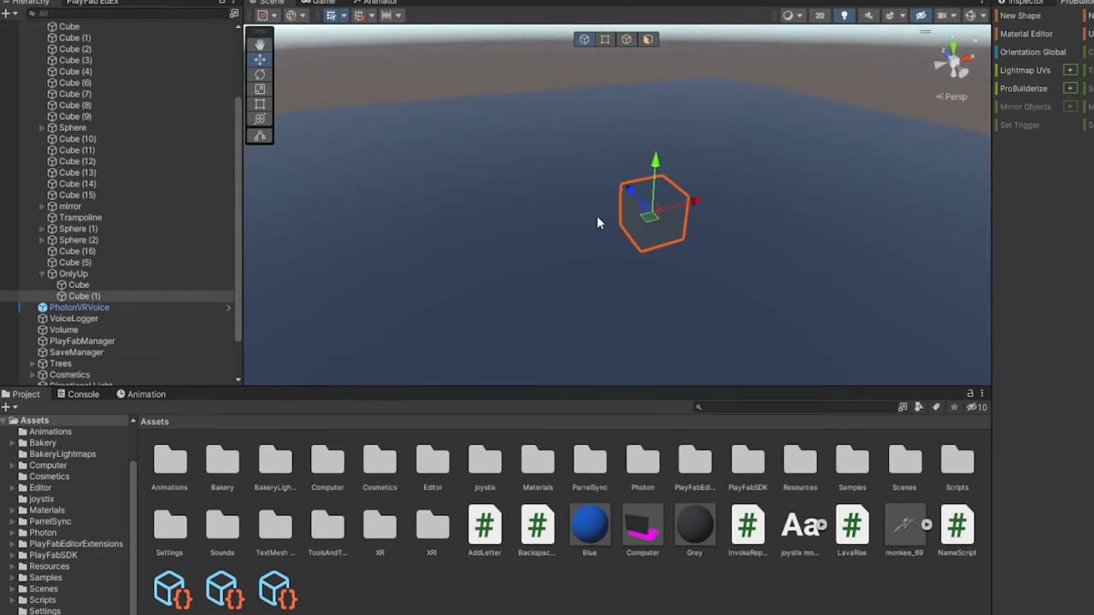
# Step: Drag a duplicated cube platform into a new climbing position on the OnlyUp map
pyautogui.moveTo(653, 209); pyautogui.dragTo(829, 124)
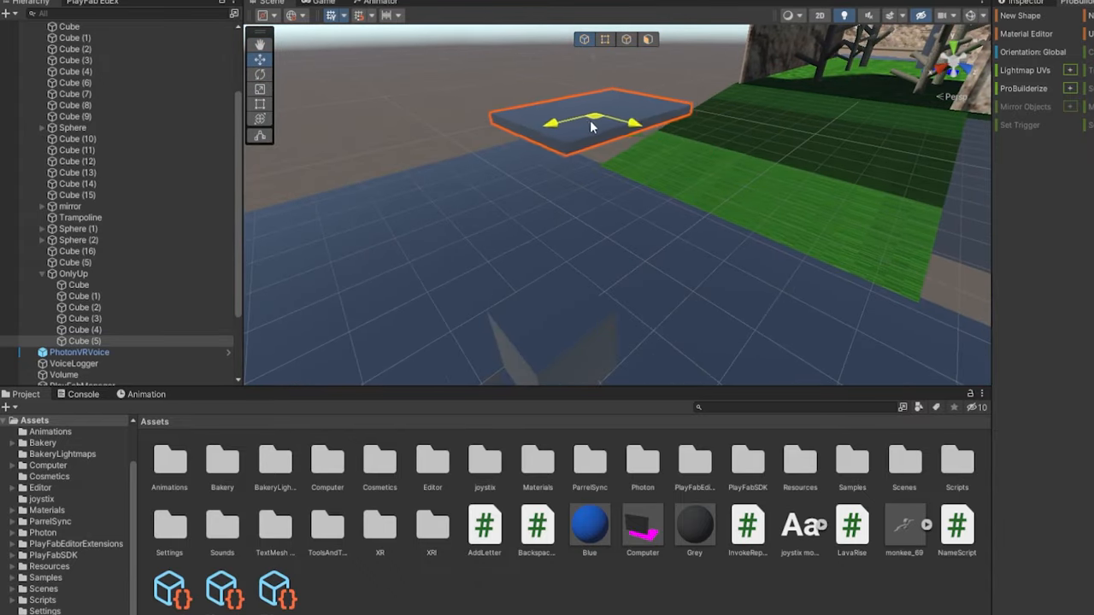
pyautogui.click(259, 73)
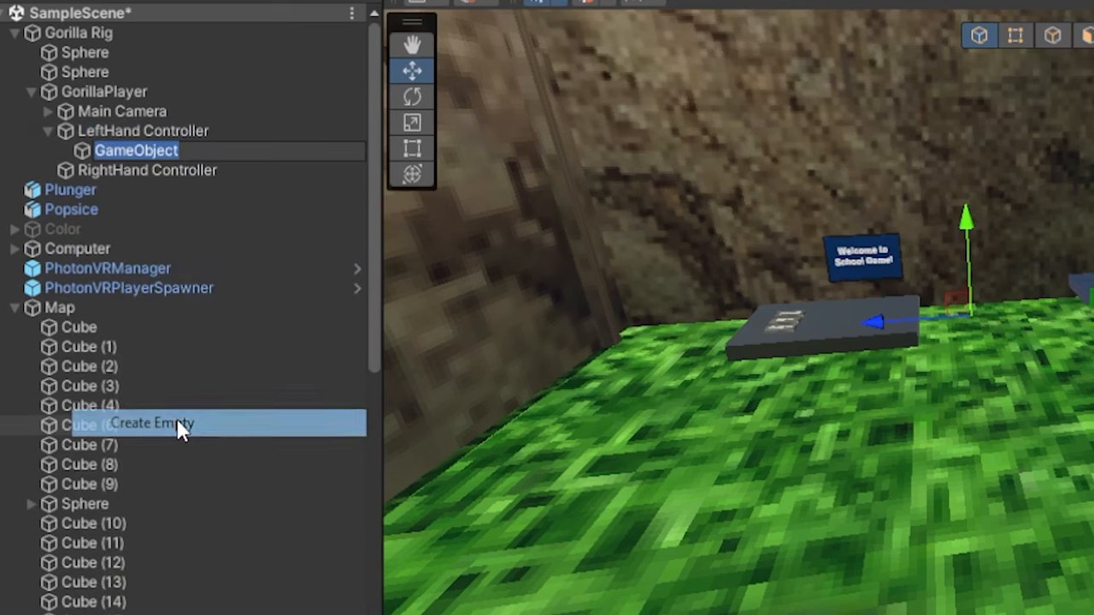
# Step: Name the left-hand controller's empty object onlyupwatch and begin adding a child cube
pyautogui.write('onlyupo')
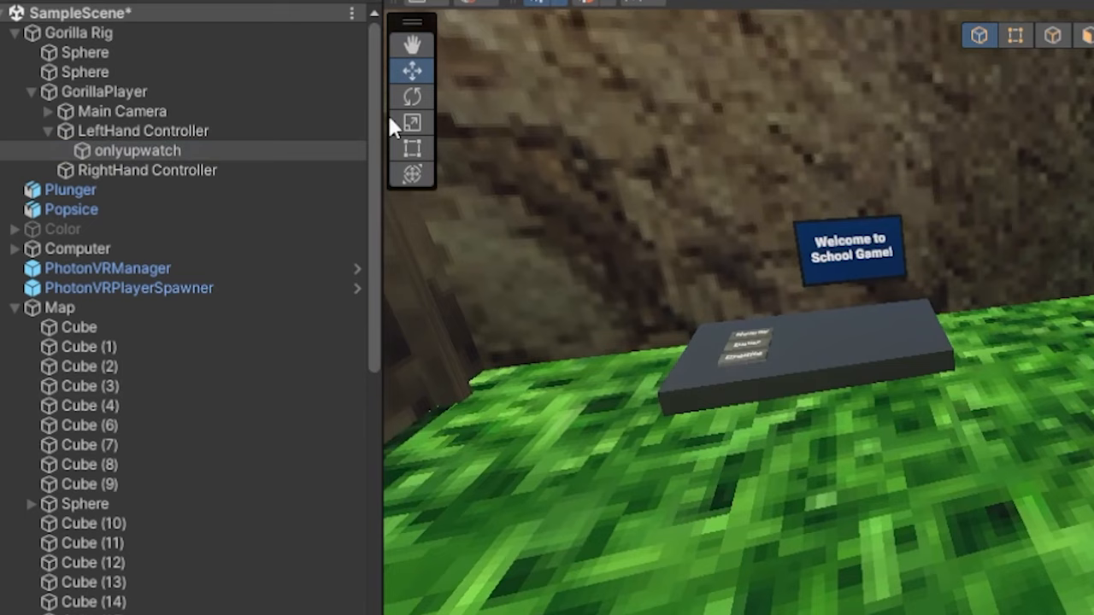
pyautogui.rightClick(139, 149)
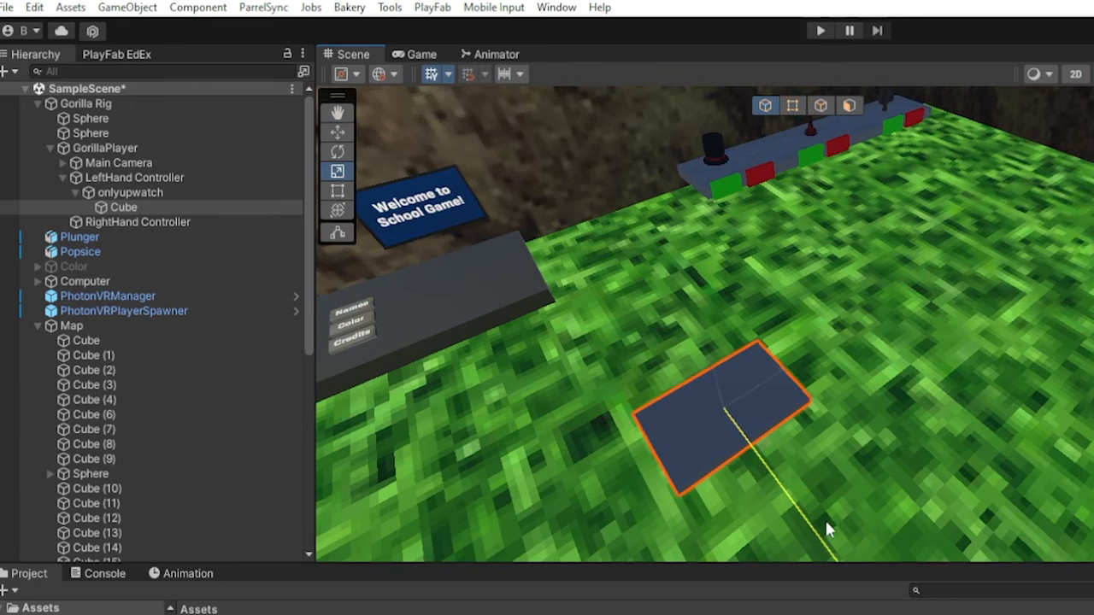
# Step: Add a TextMeshPro text to the watch cube, stretch it across the face, and reselect onlyupwatch
pyautogui.rightClick(124, 206)
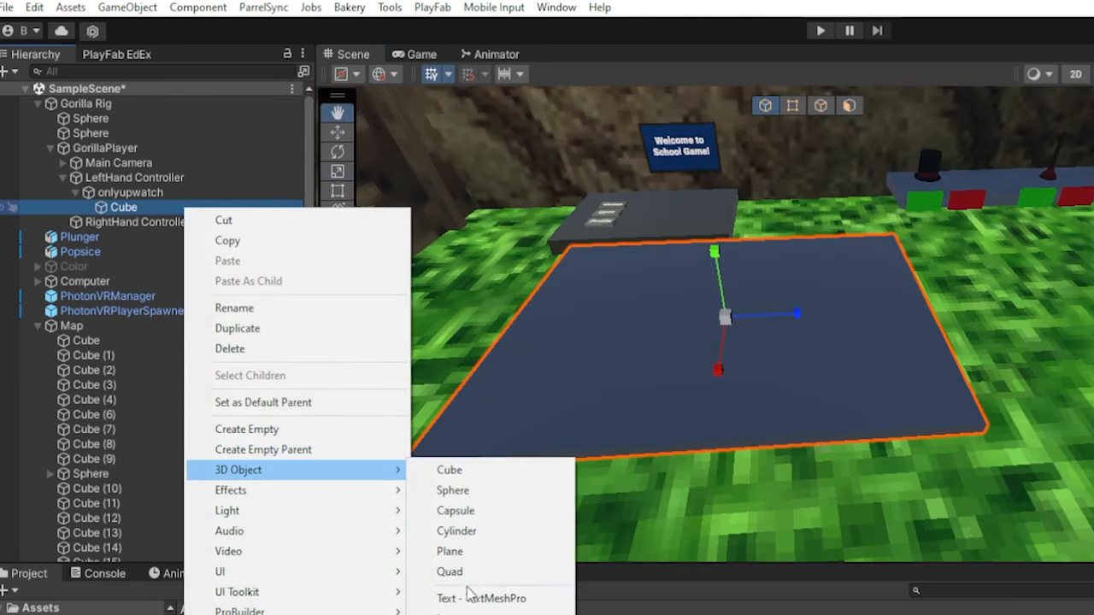
pyautogui.click(481, 598)
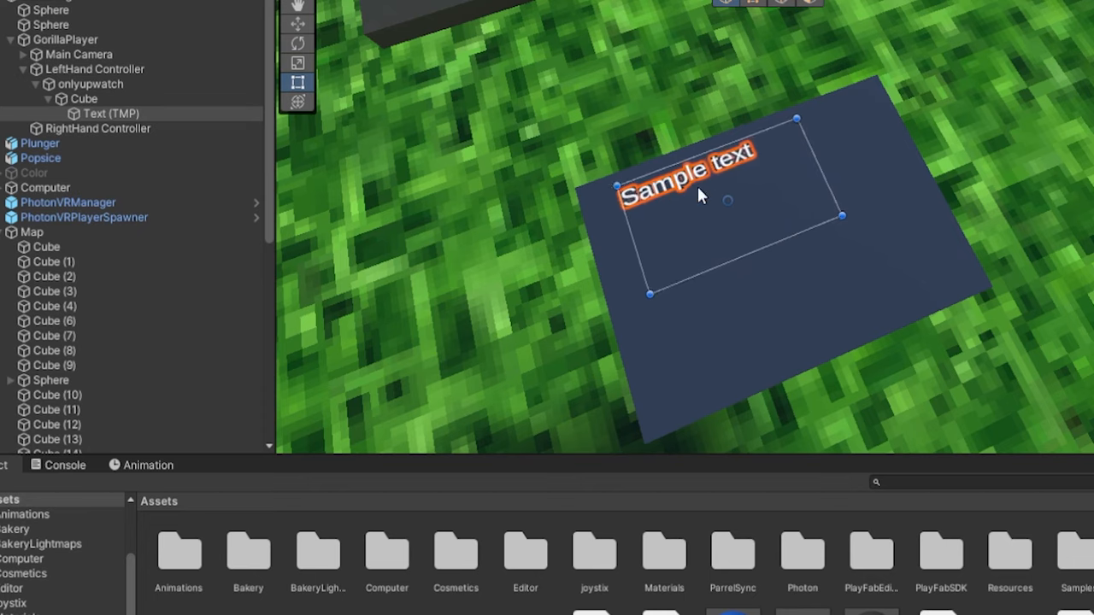
pyautogui.moveTo(842, 216); pyautogui.dragTo(875, 236)
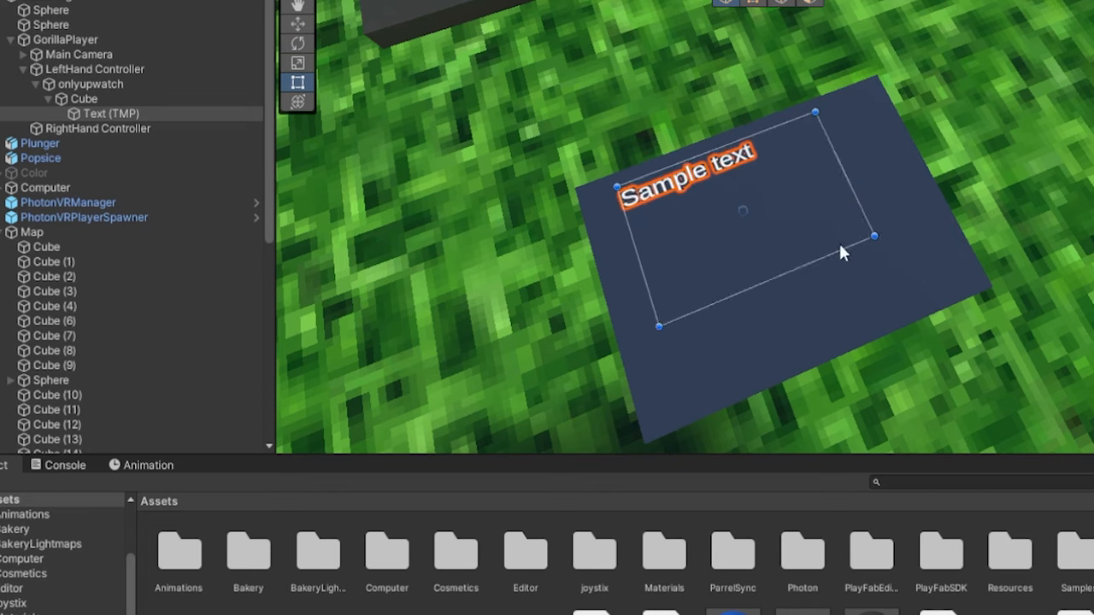
pyautogui.click(94, 68)
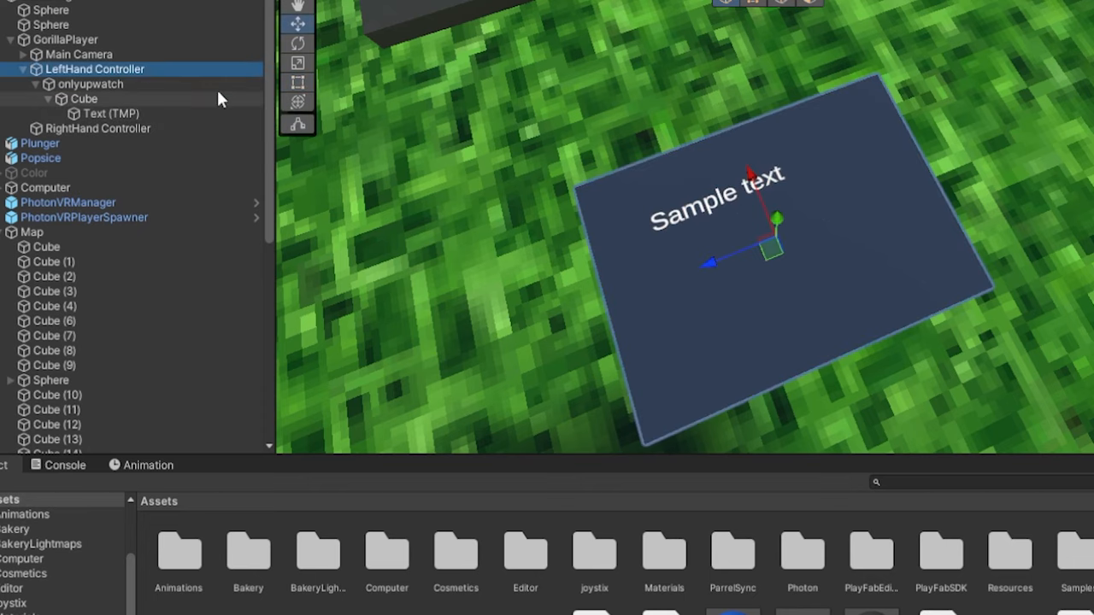
pyautogui.click(90, 84)
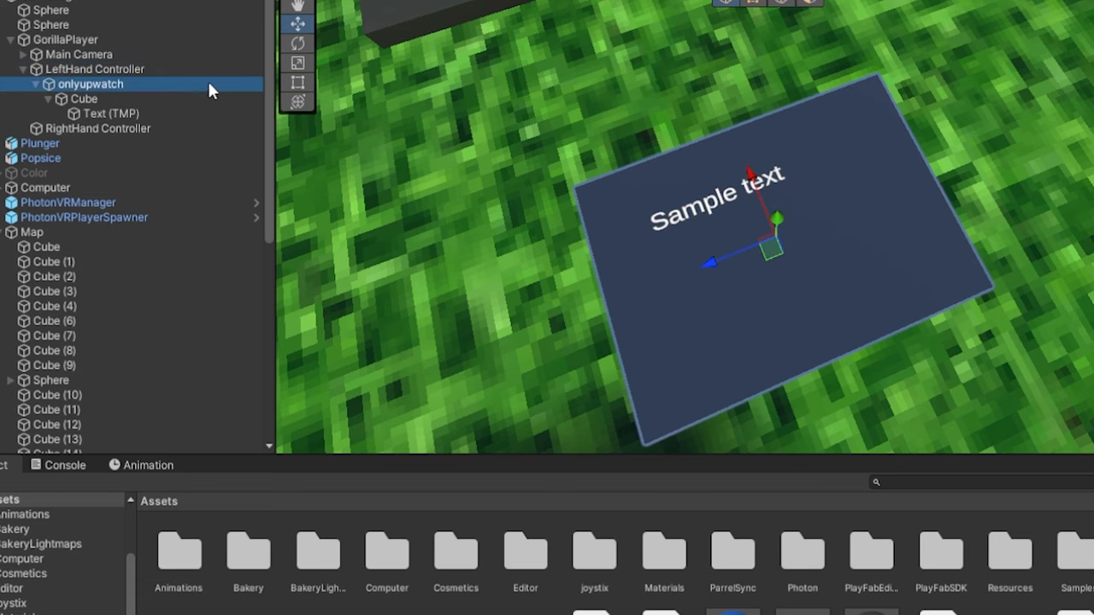
pyautogui.moveTo(45, 94)
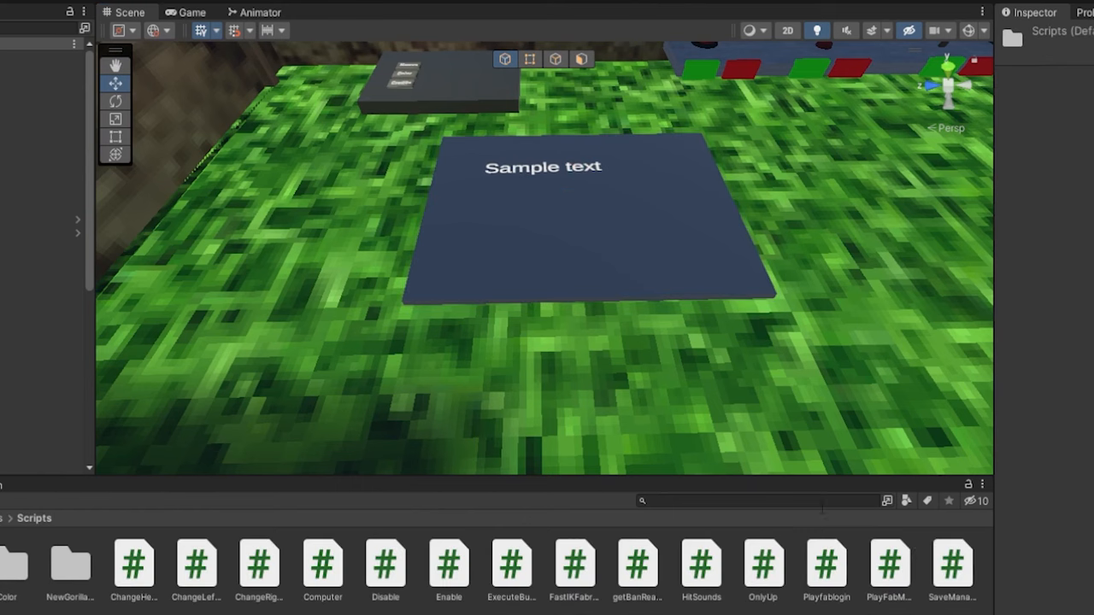
# Step: Open Assets > Scripts in the Project window and reselect onlyupwatch
pyautogui.click(585, 214)
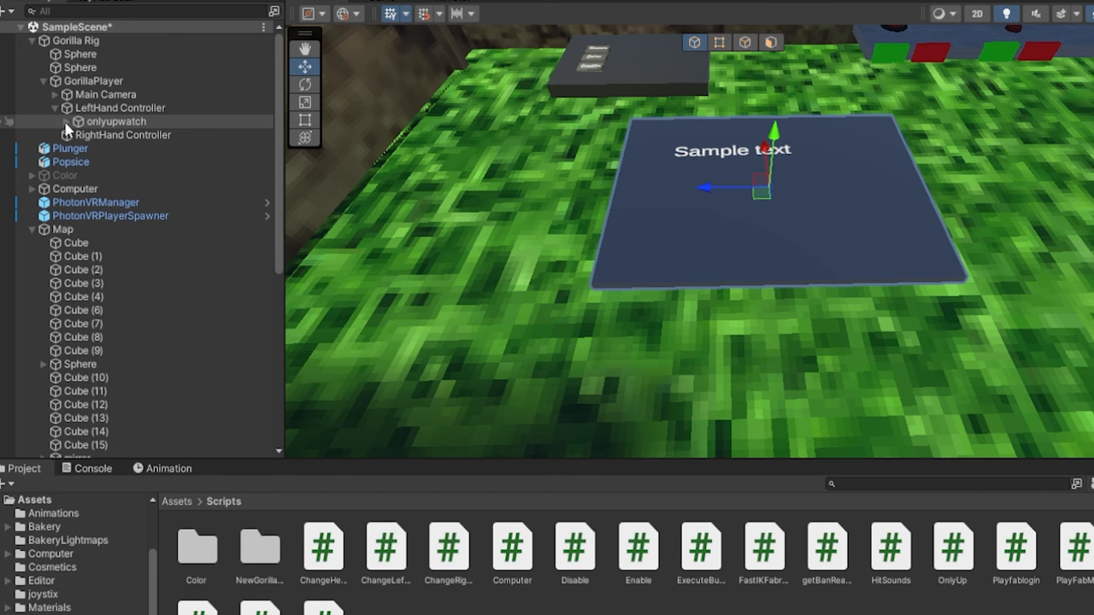
pyautogui.click(115, 121)
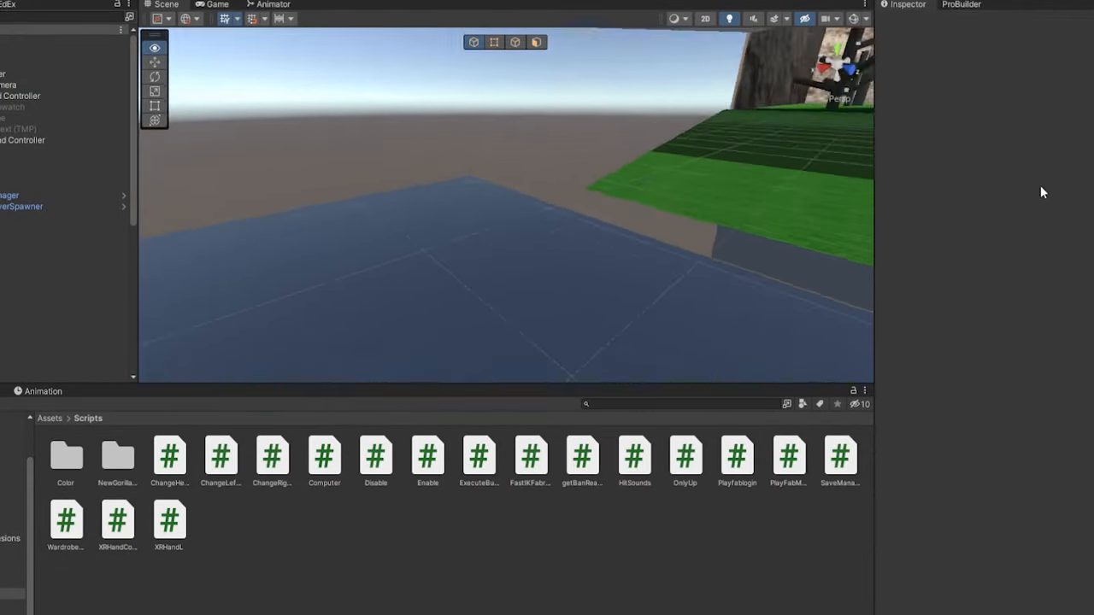
# Step: Create a new cube from the Hierarchy to serve as a tall wall beside the path
pyautogui.rightClick(43, 233)
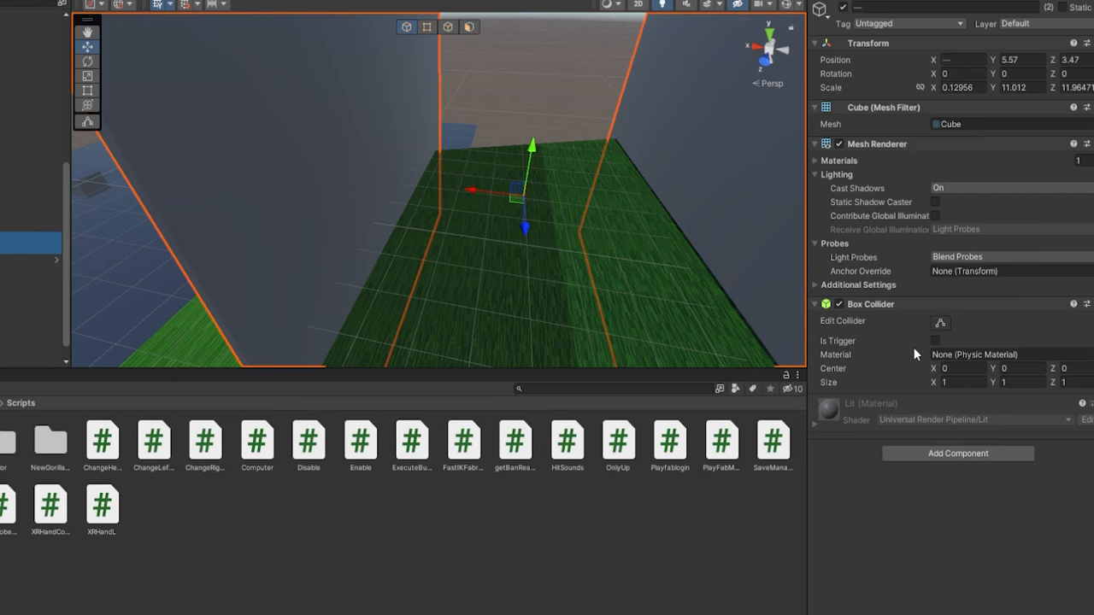
# Step: Add a user layer named NonWalkable to the project's layer list
pyautogui.click(935, 341)
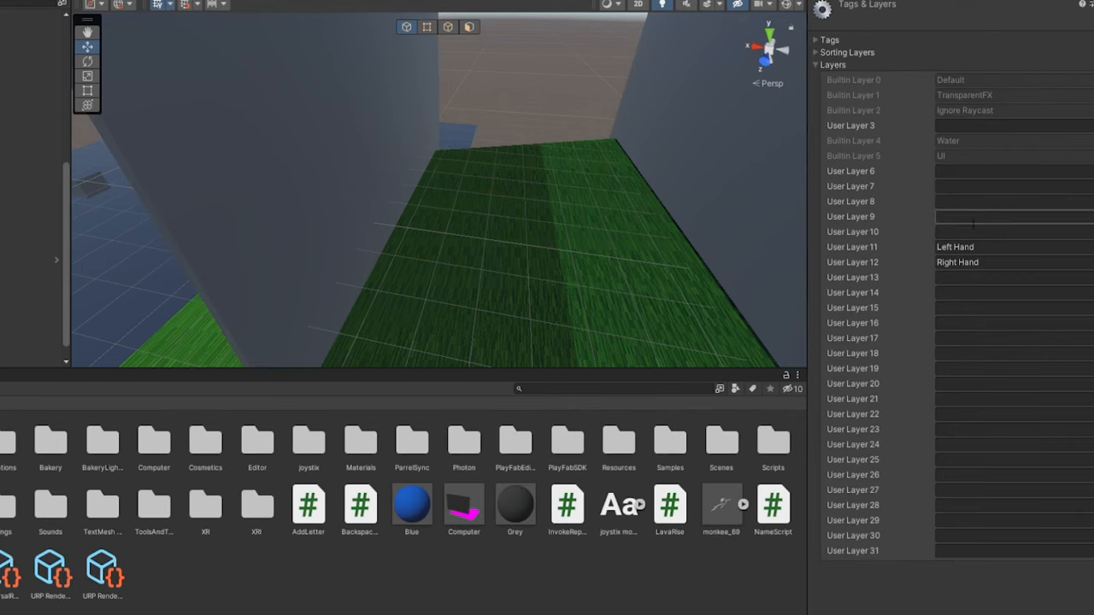
pyautogui.write('Non')
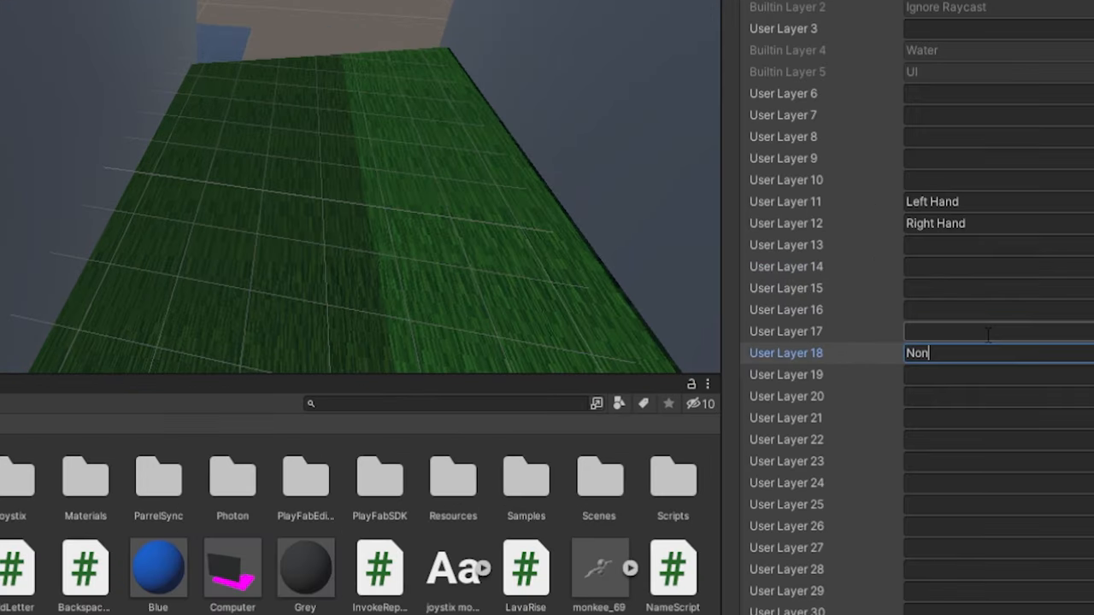
pyautogui.write('Walkable')
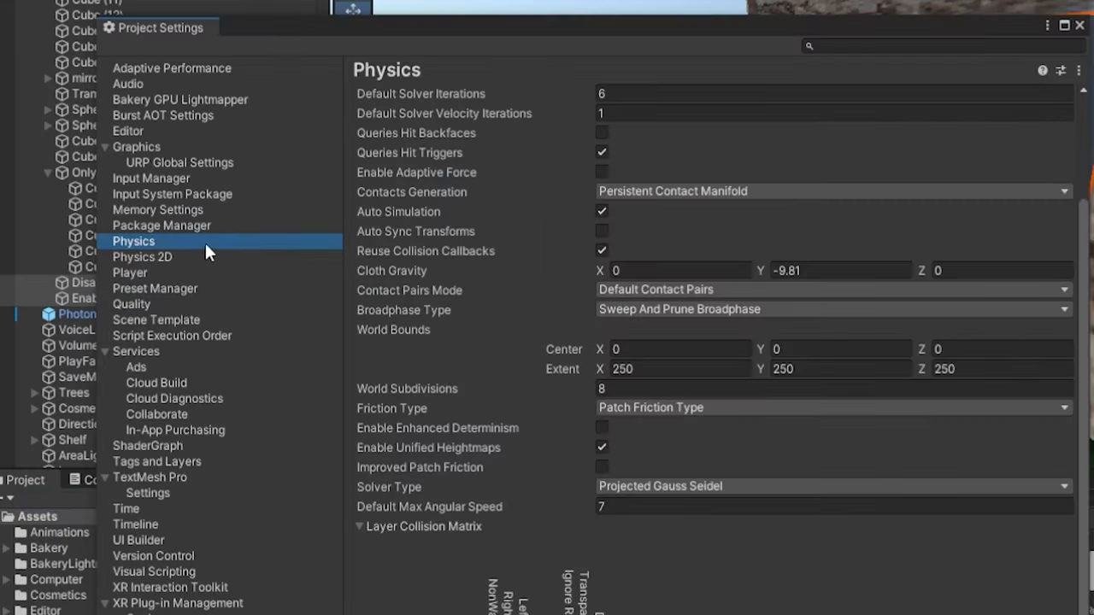
# Step: Scroll the Physics settings down to the Layer Collision Matrix
pyautogui.scroll(-3)
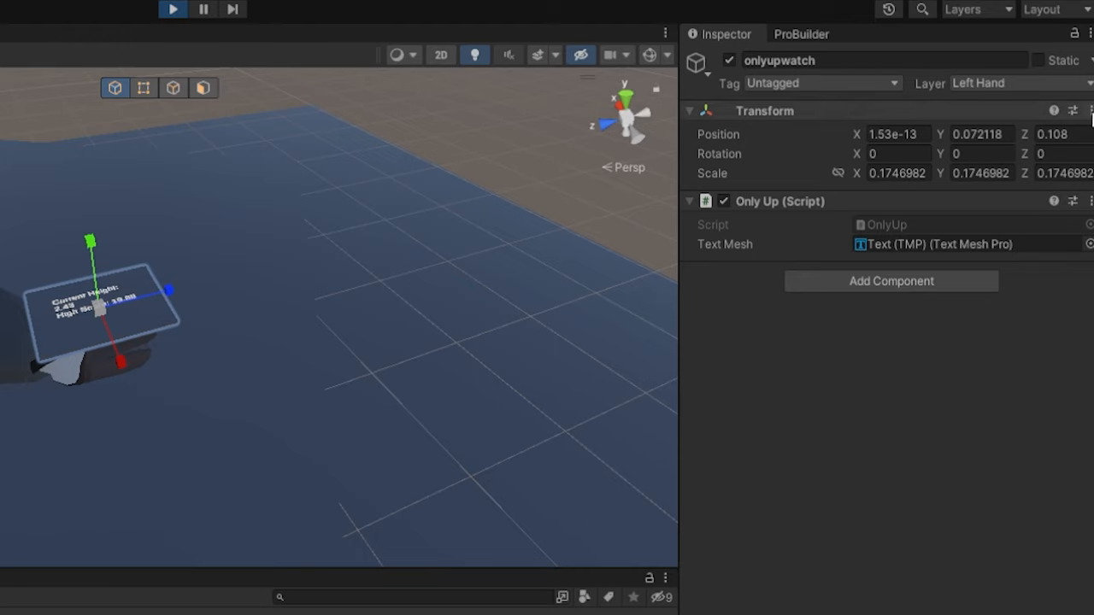
# Step: Start adding another component to onlyupwatch during the play-test
pyautogui.click(890, 280)
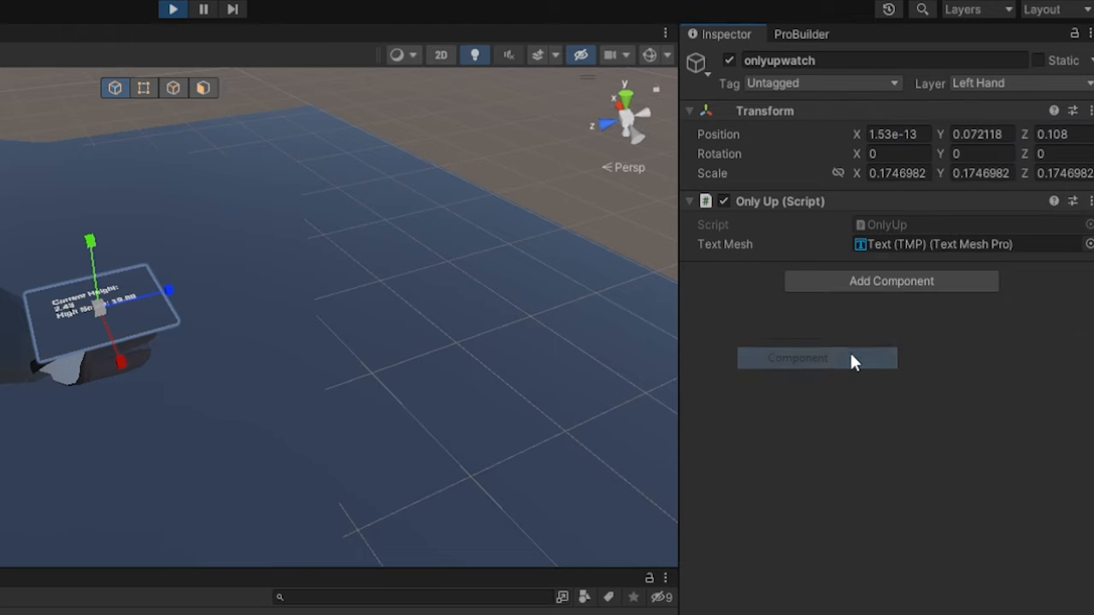